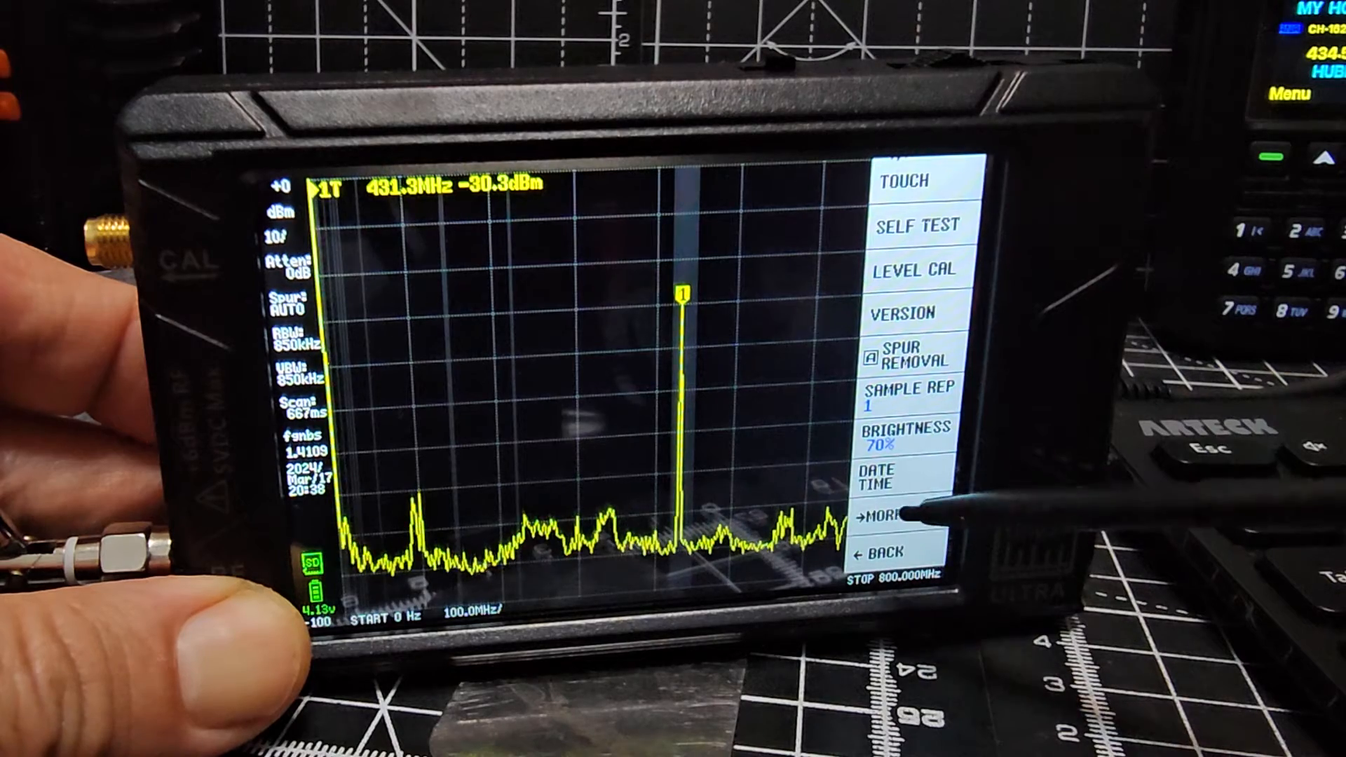
Enable Ultra mode from CONFIG > MORE and start entering the unlock code on the keypad
left_click(895, 494)
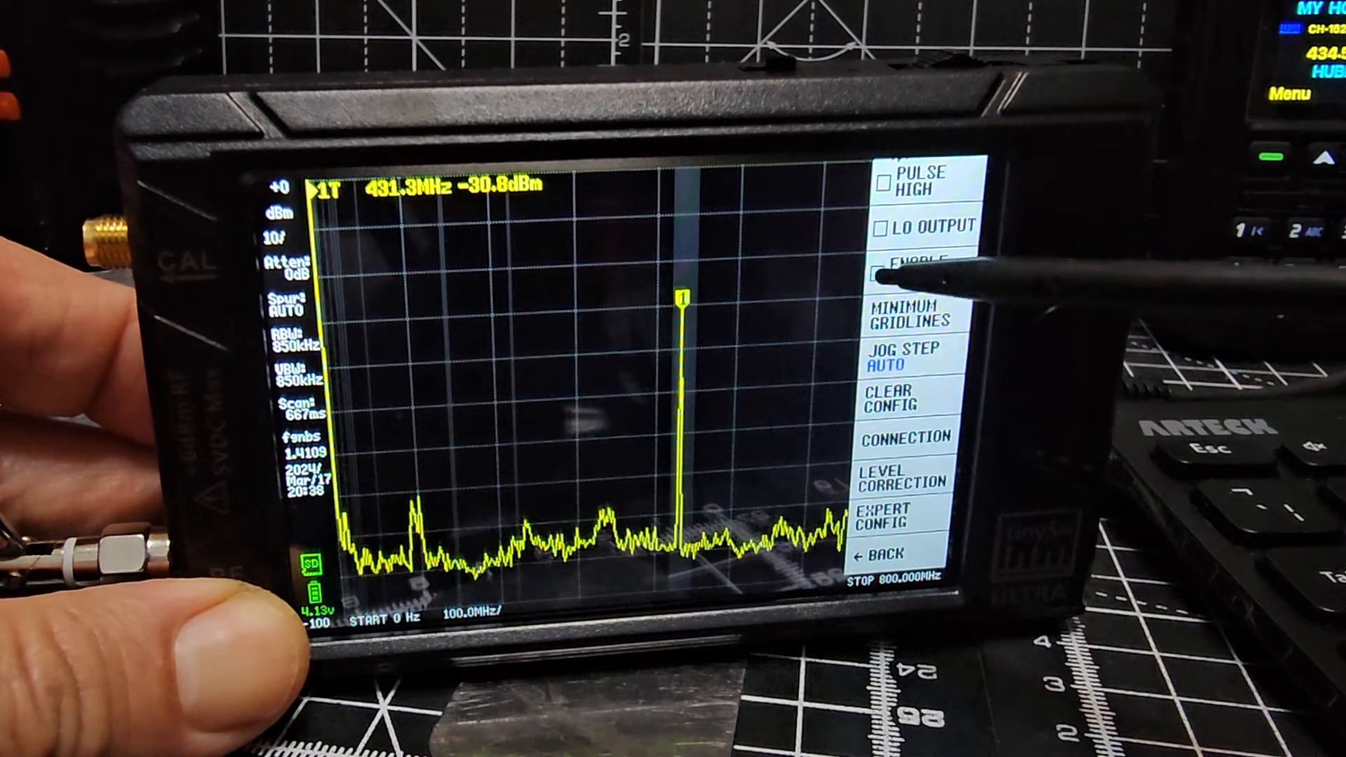
left_click(922, 260)
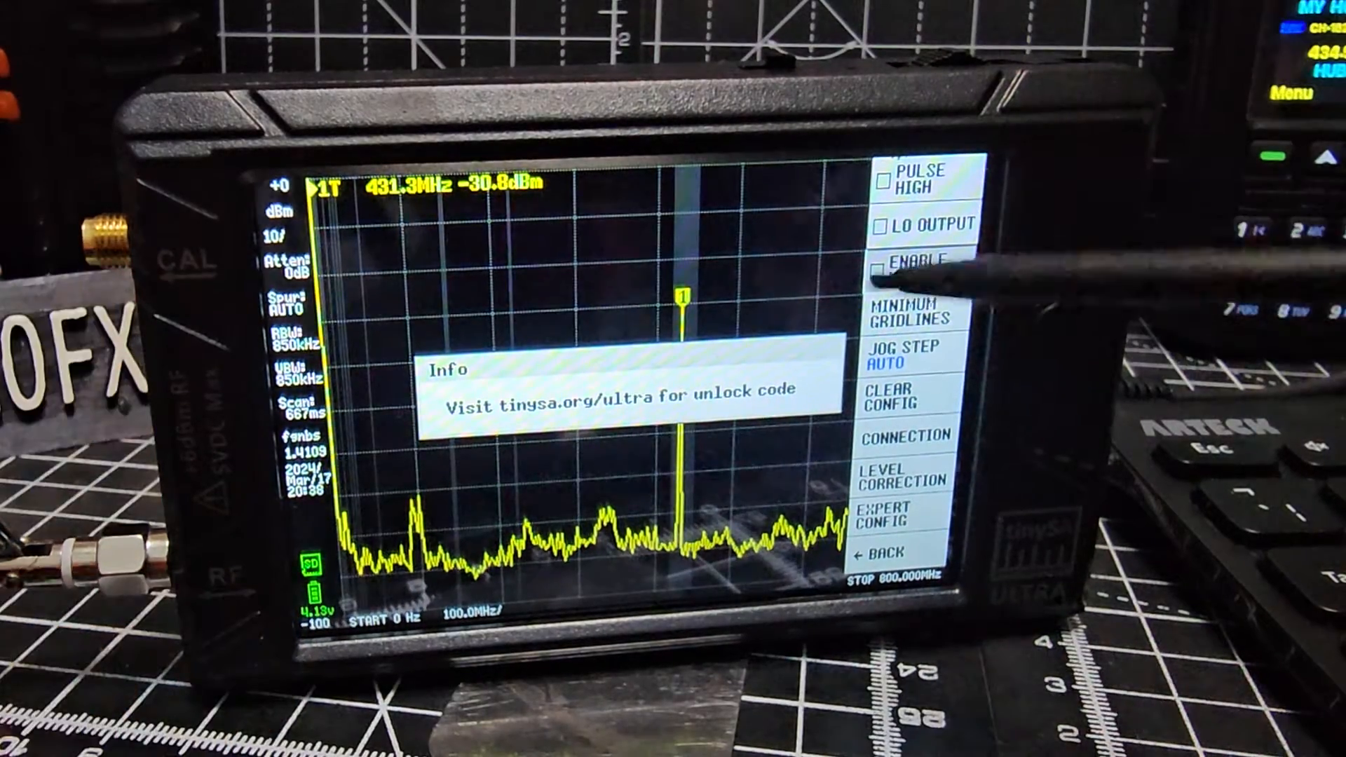
left_click(916, 259)
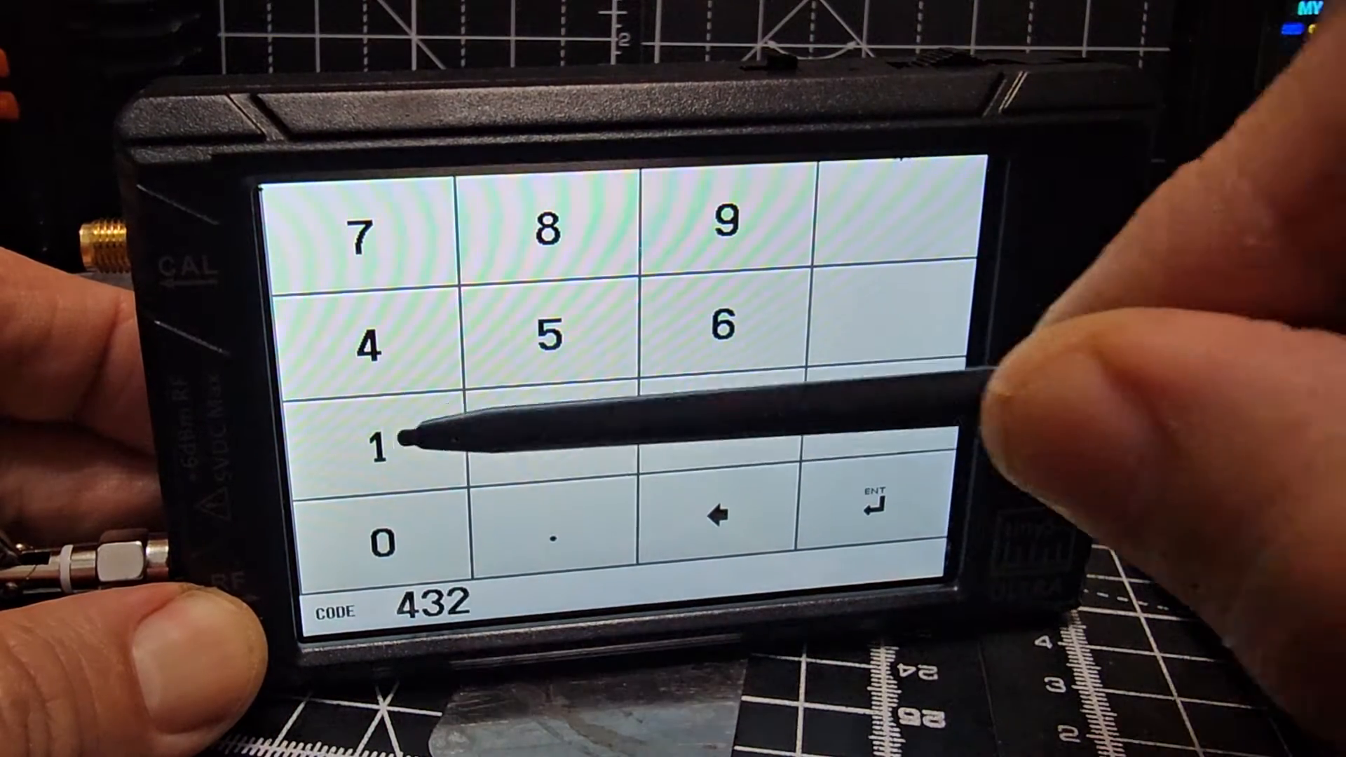
left_click(872, 516)
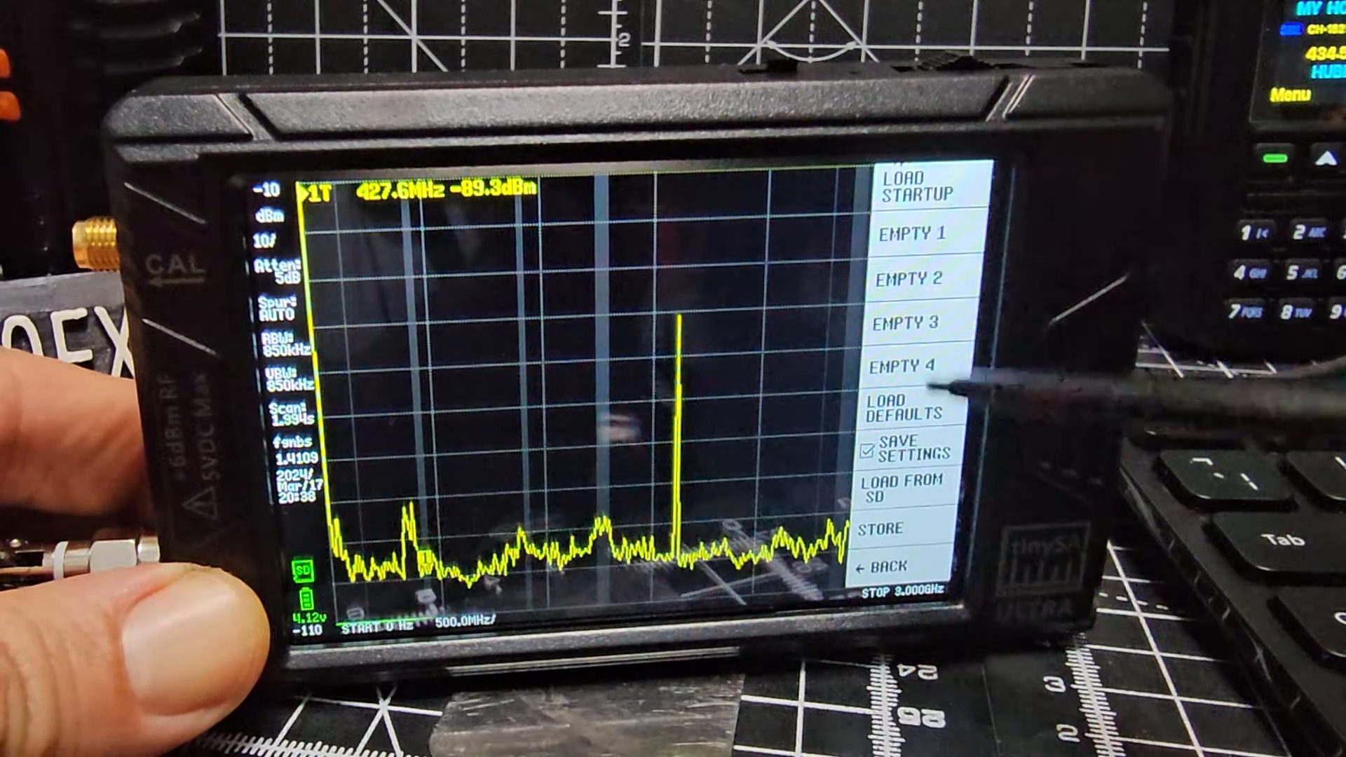
Set the sweep start to 2.3 GHz and the stop to 6 GHz
left_click(895, 563)
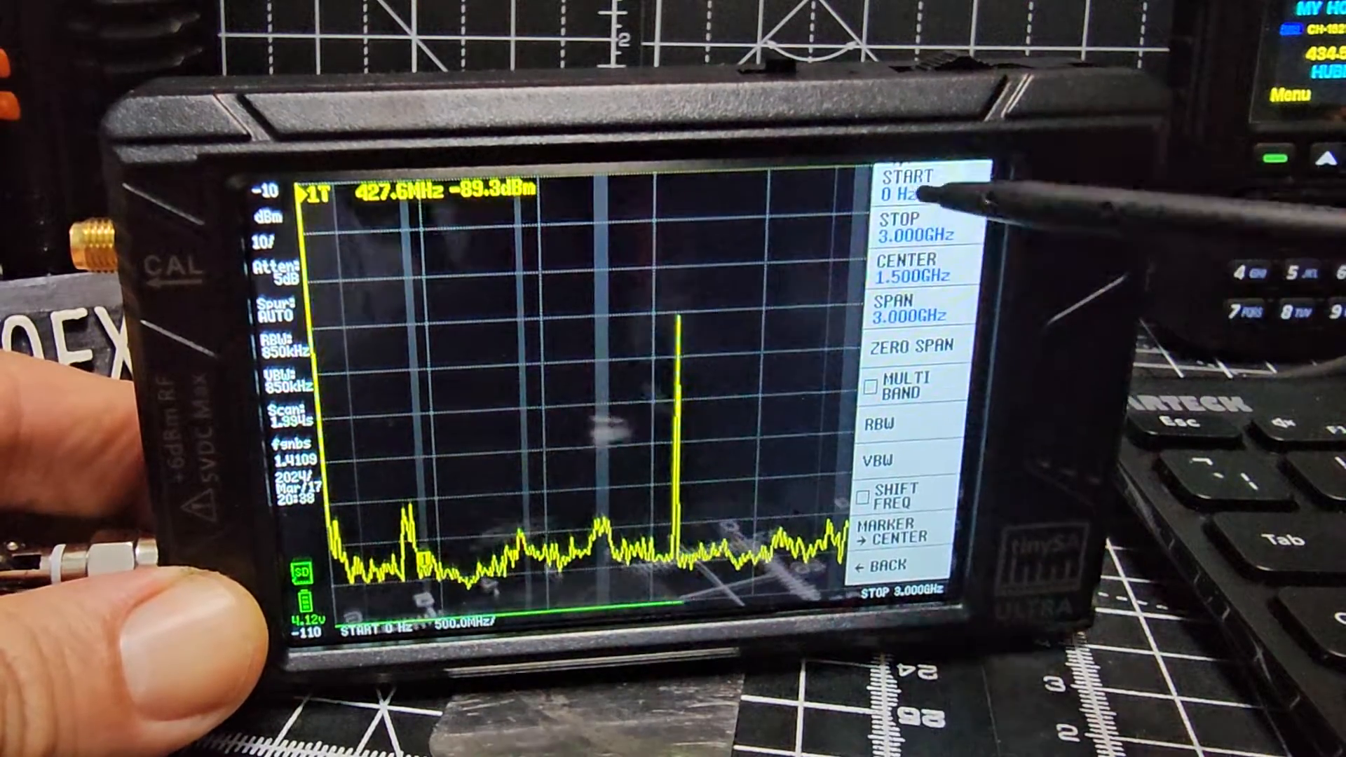
left_click(913, 178)
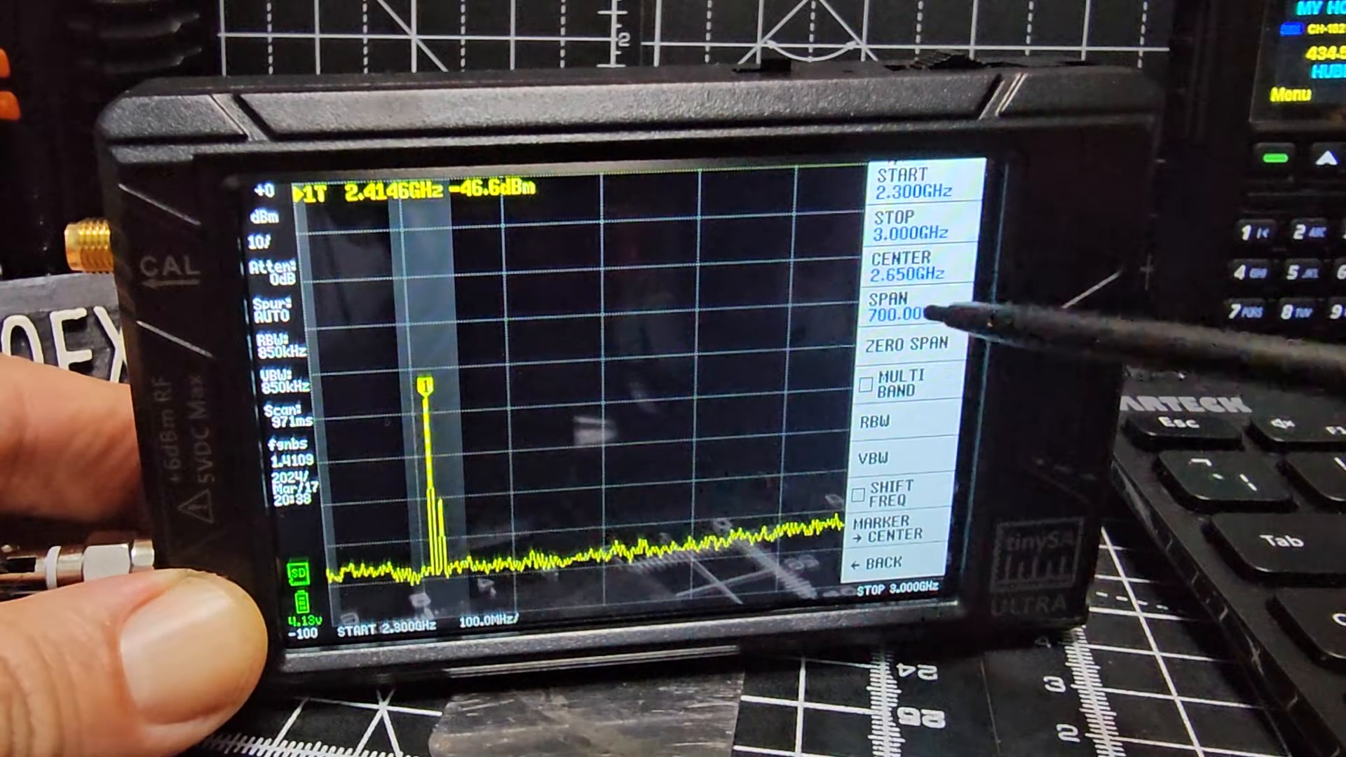
left_click(898, 322)
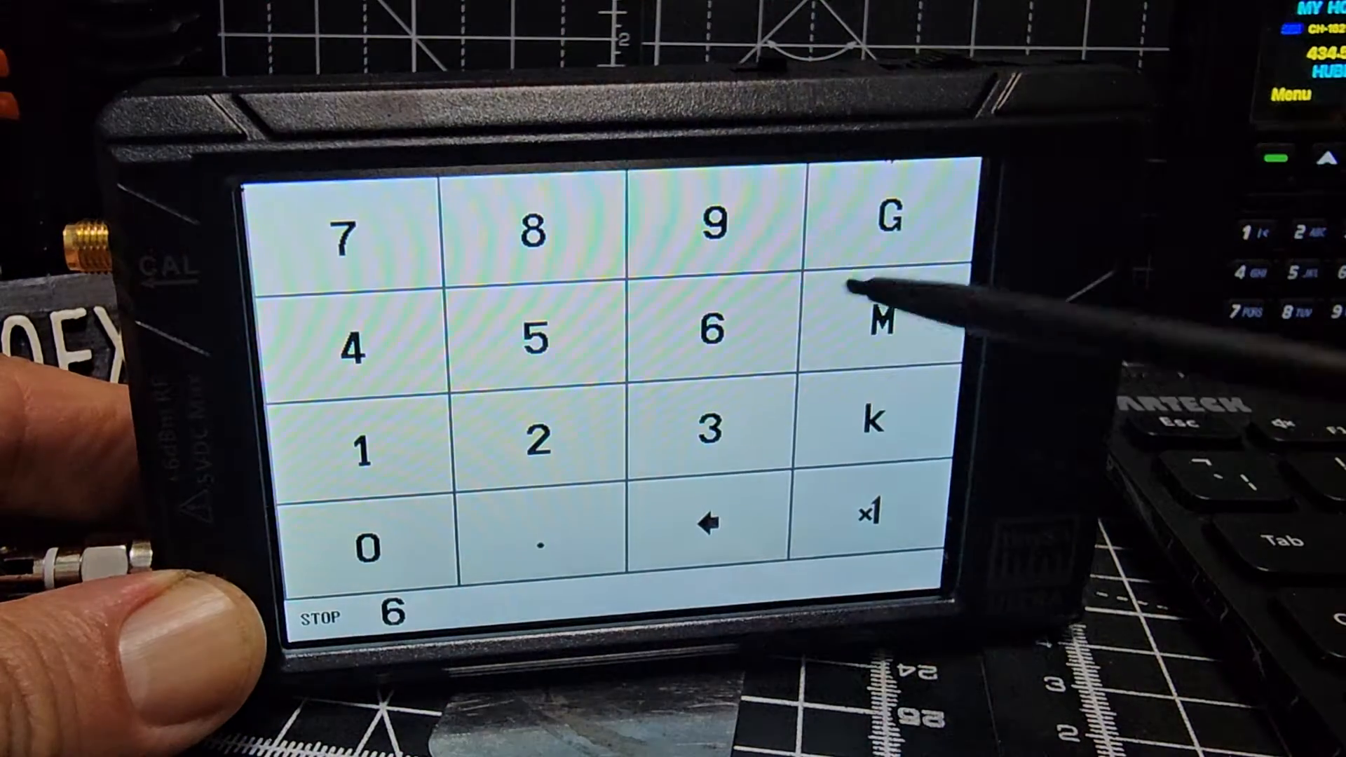
left_click(874, 335)
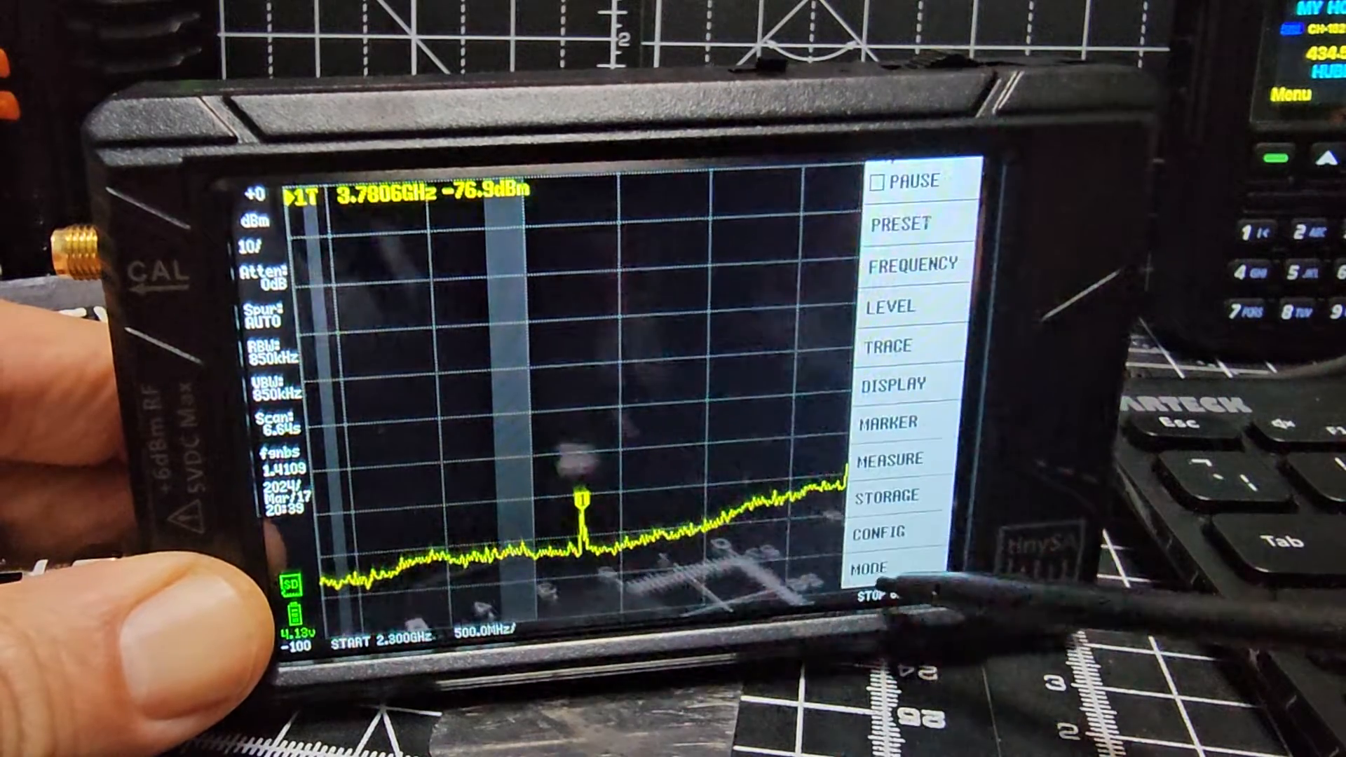
left_click(876, 533)
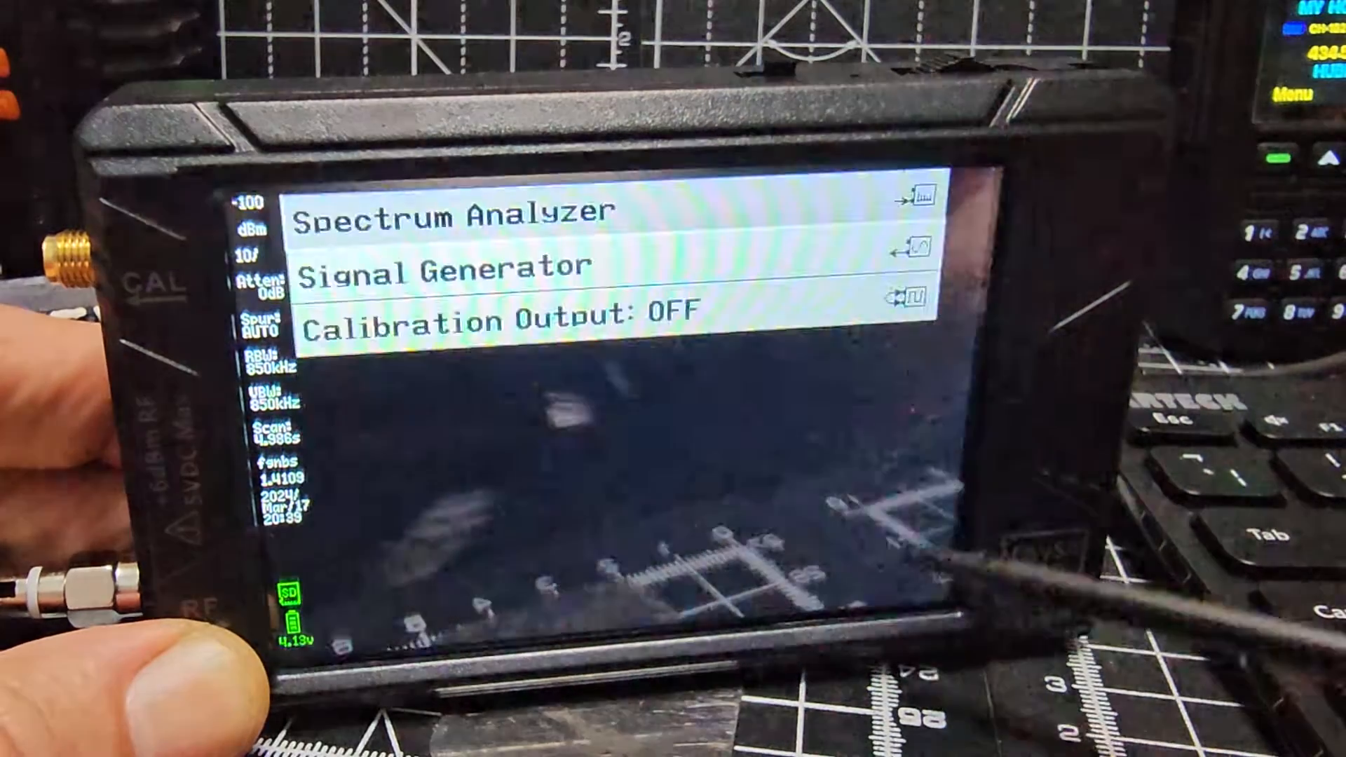
left_click(451, 213)
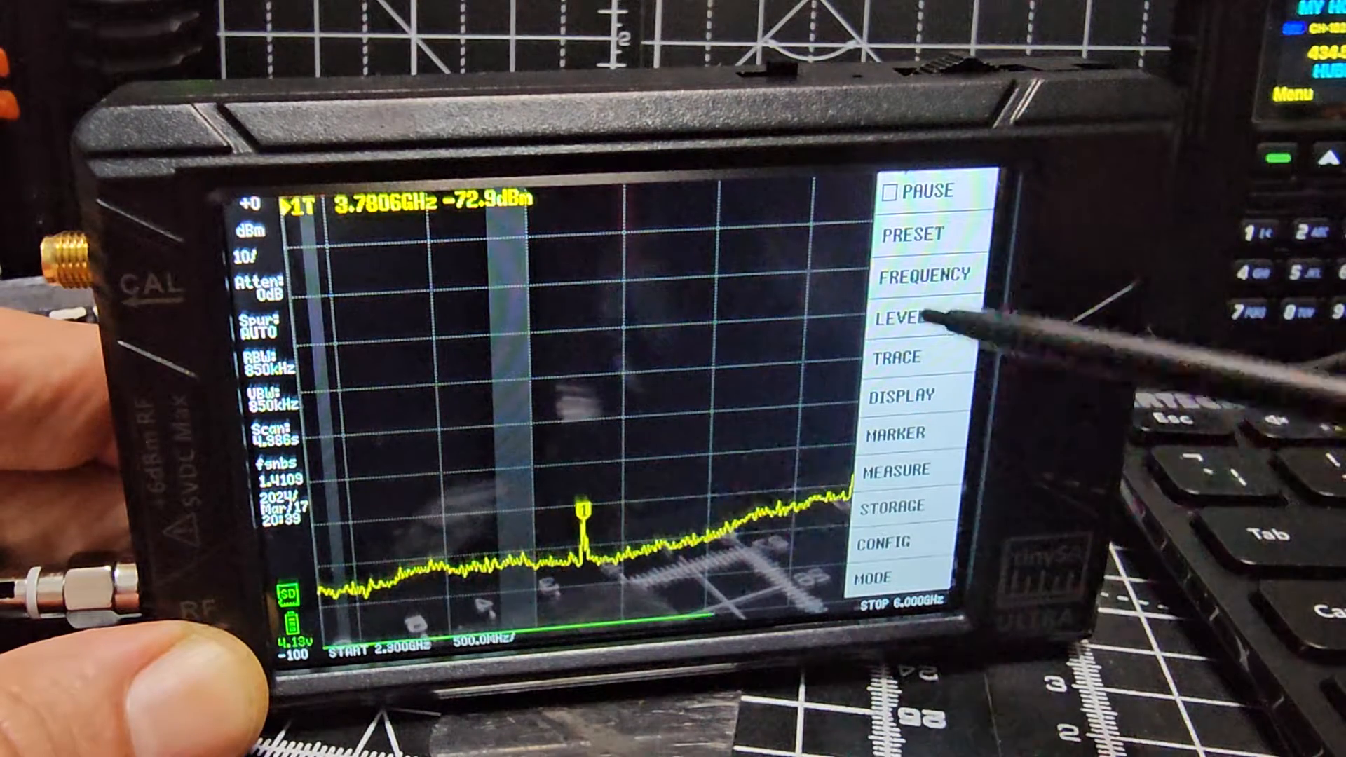
left_click(900, 320)
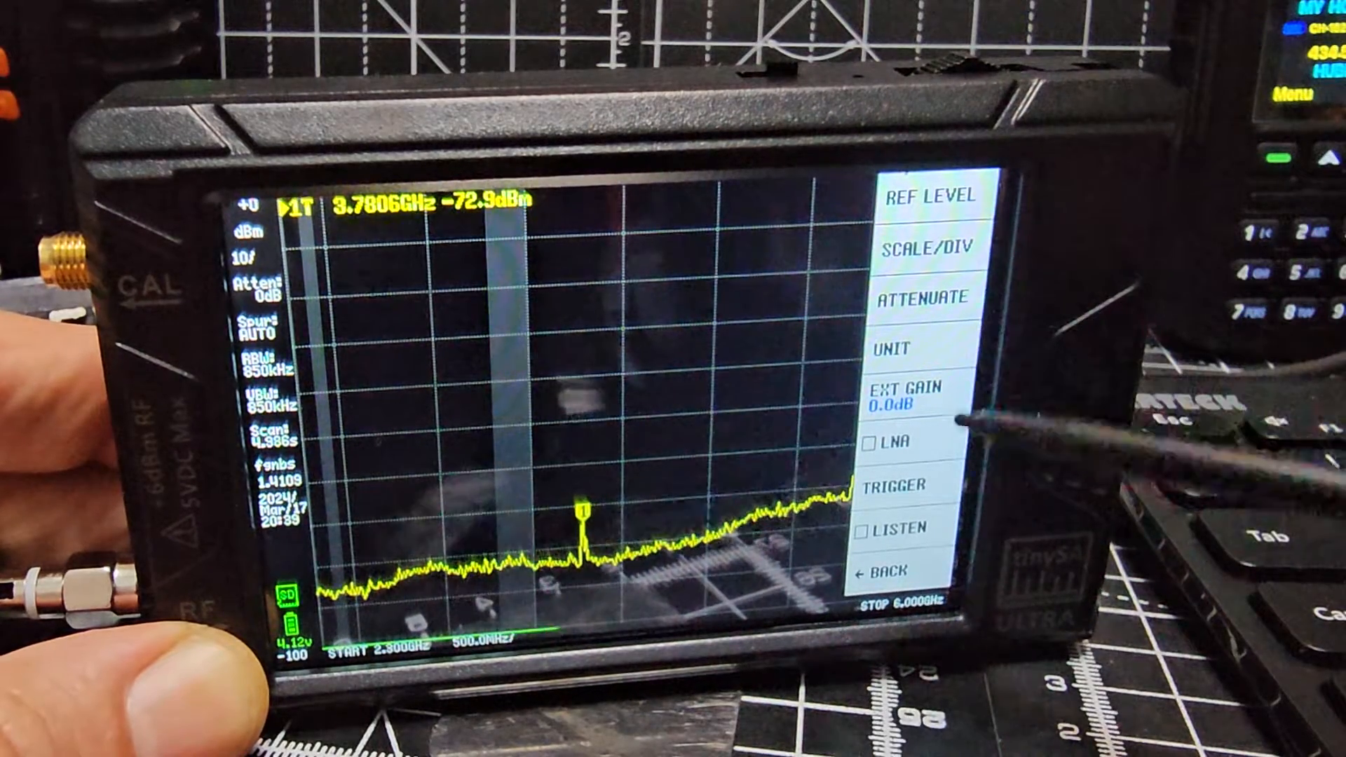
left_click(898, 573)
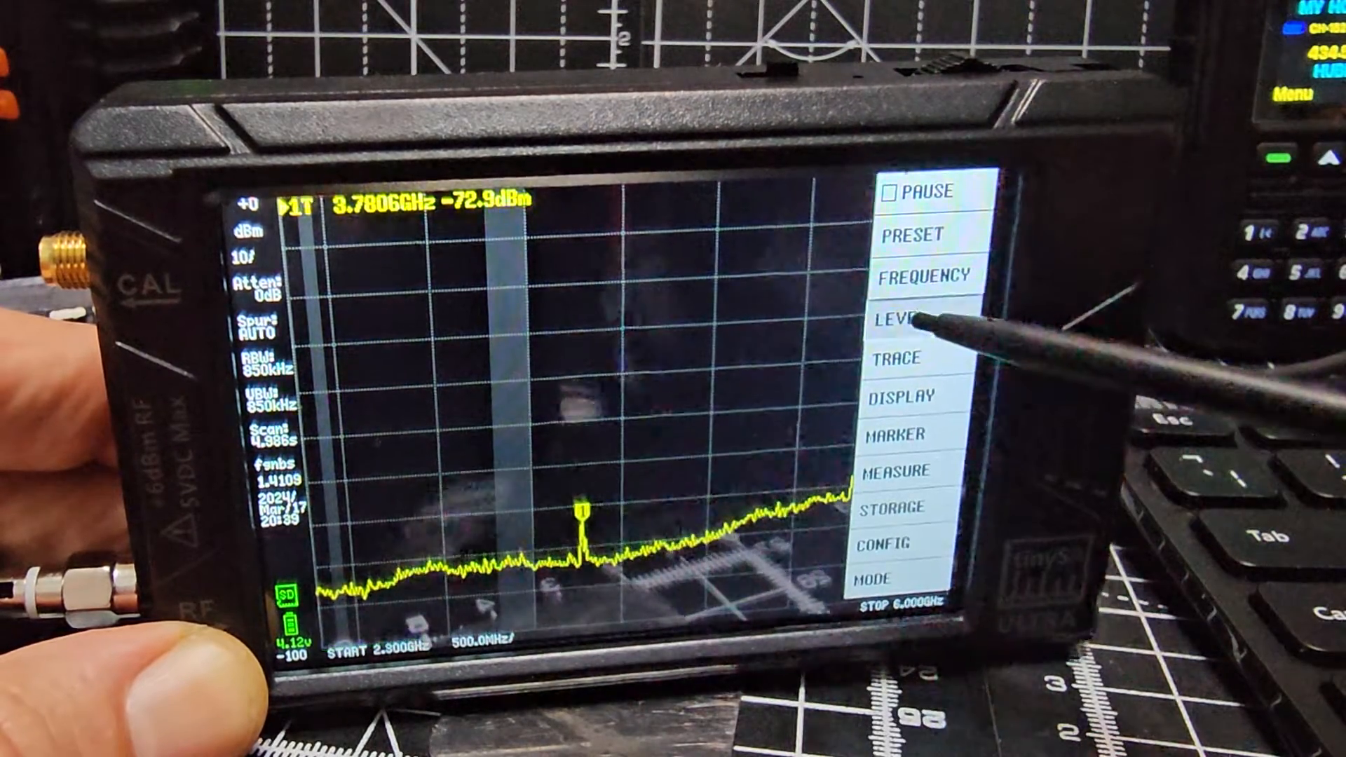
left_click(902, 322)
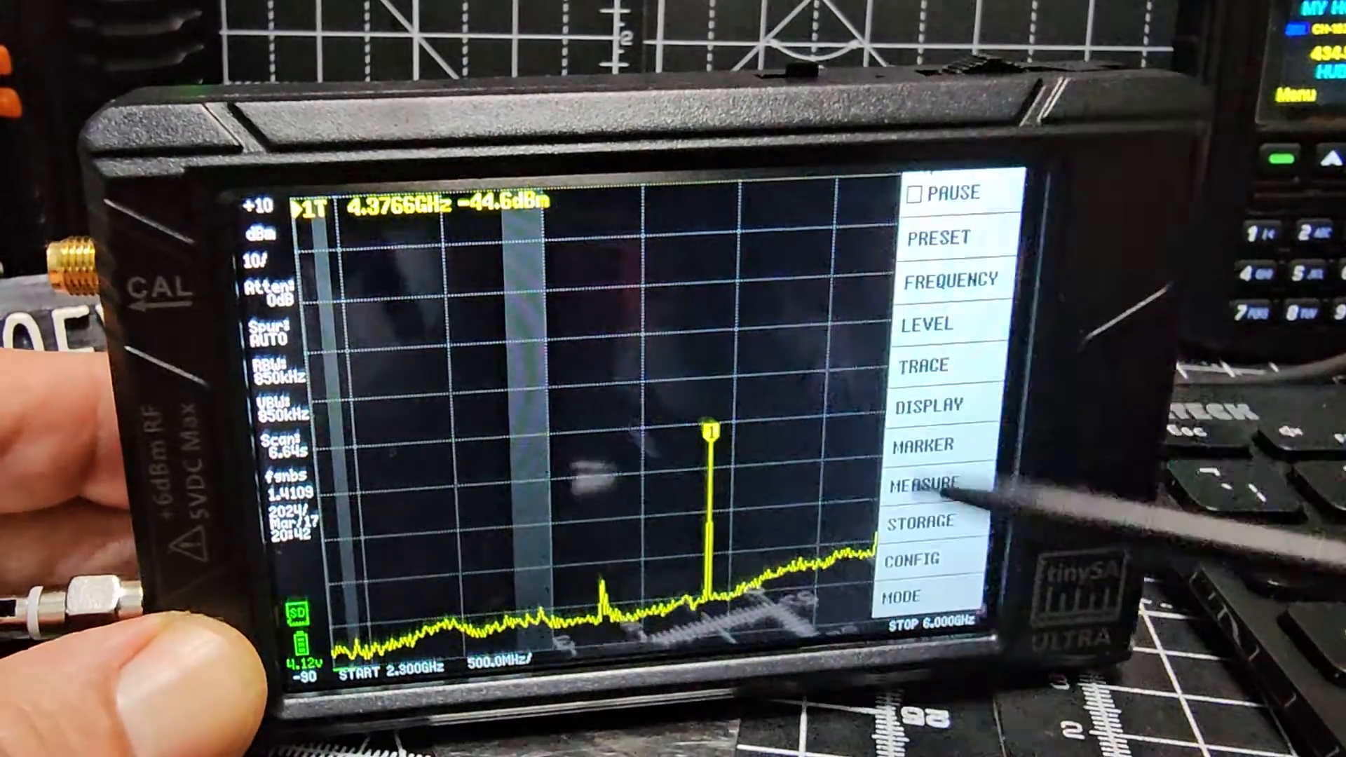
Change the sweep range to 0 Hz – 800 MHz, revealing the peak near 434.7 MHz
left_click(927, 556)
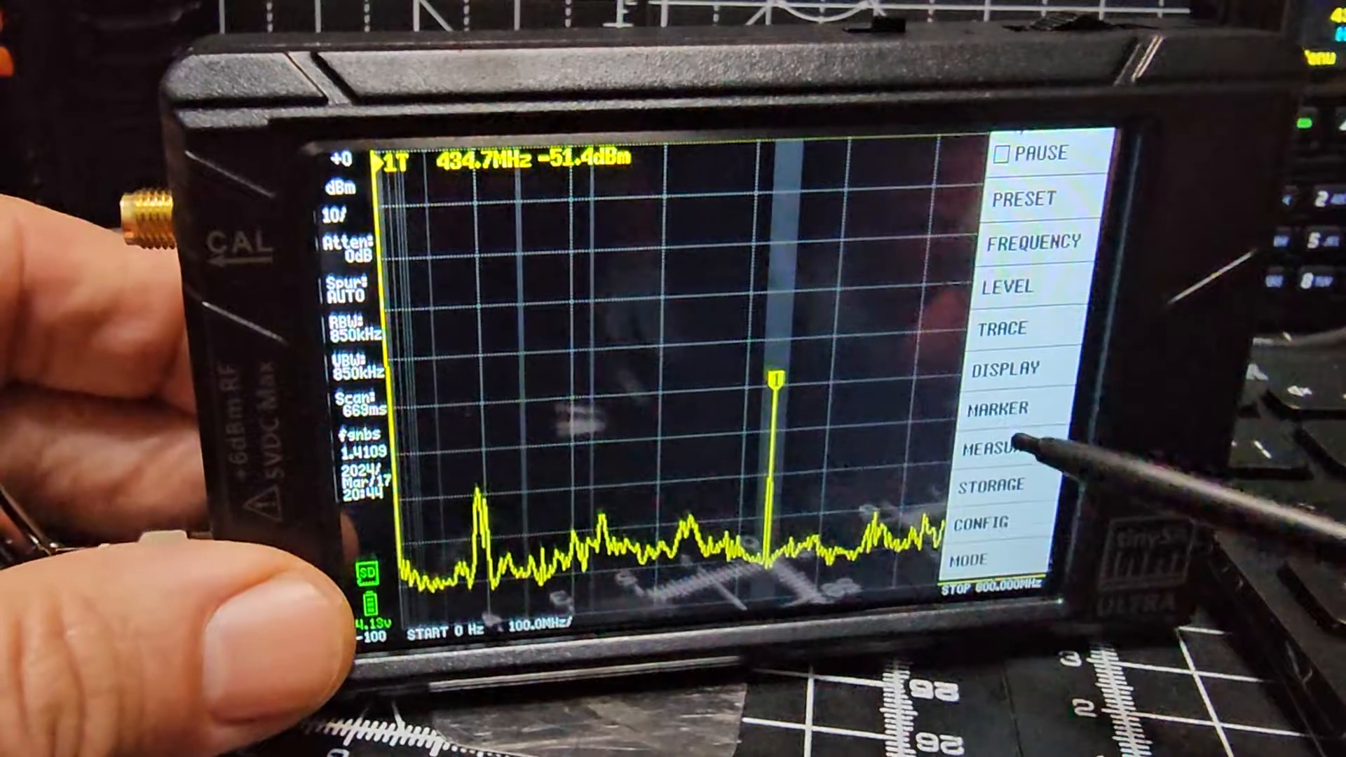
Verify ENABLE ULTRA is ticked under CONFIG > MORE and return to the main menu
left_click(1018, 521)
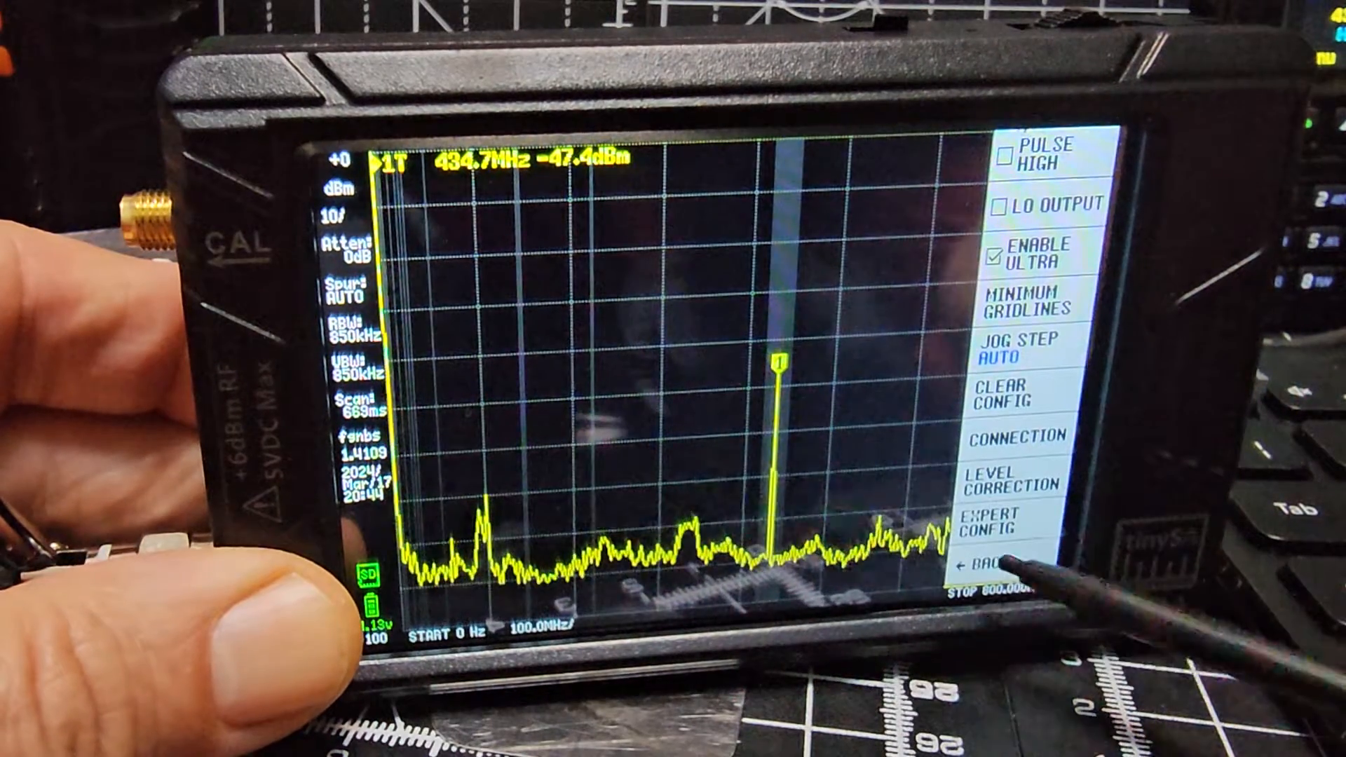
left_click(988, 569)
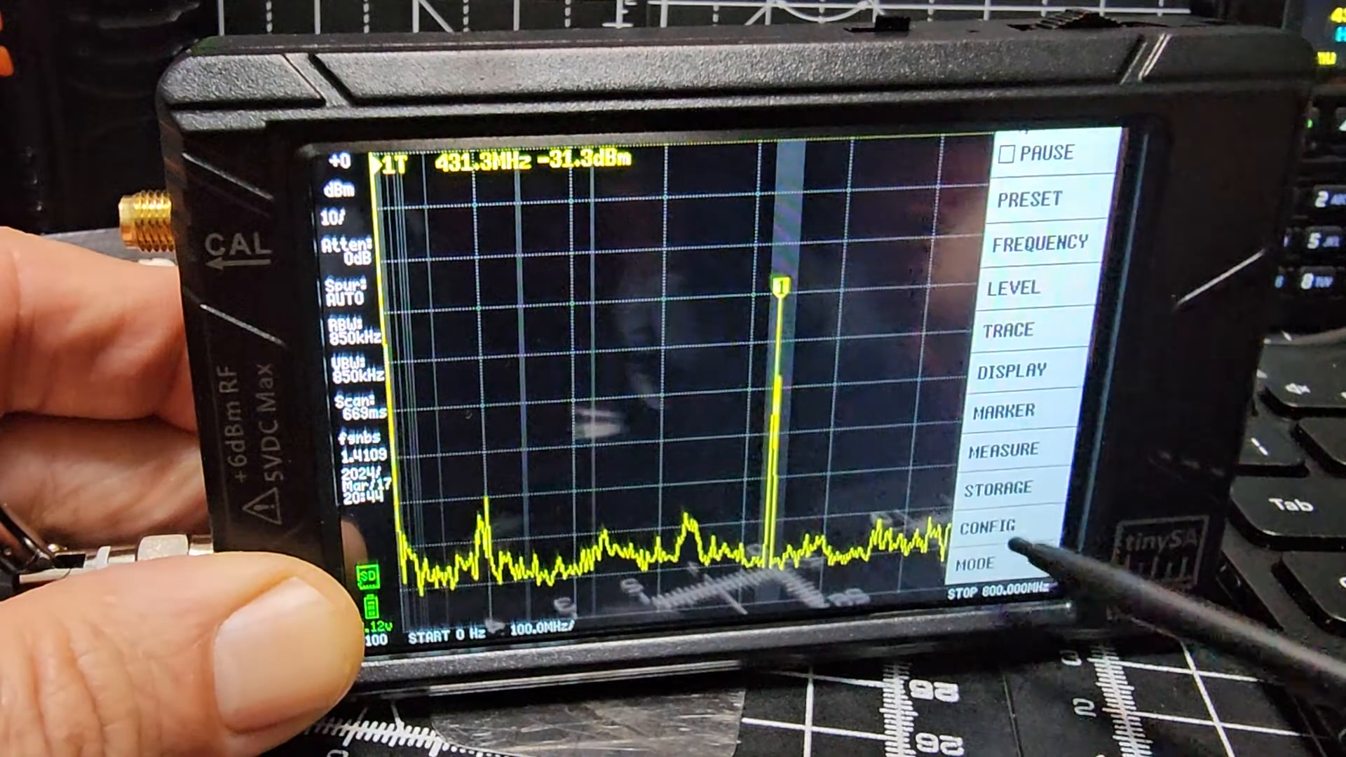
left_click(996, 524)
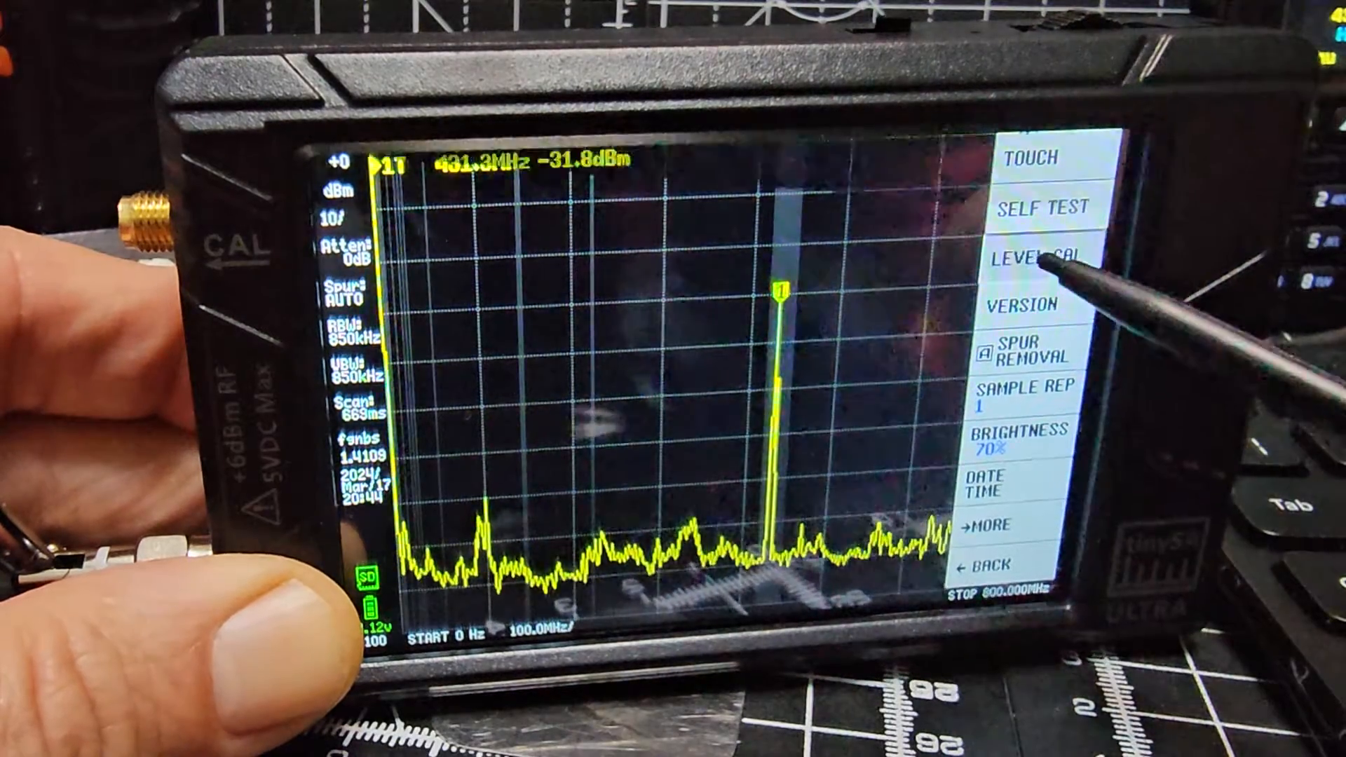
left_click(1044, 258)
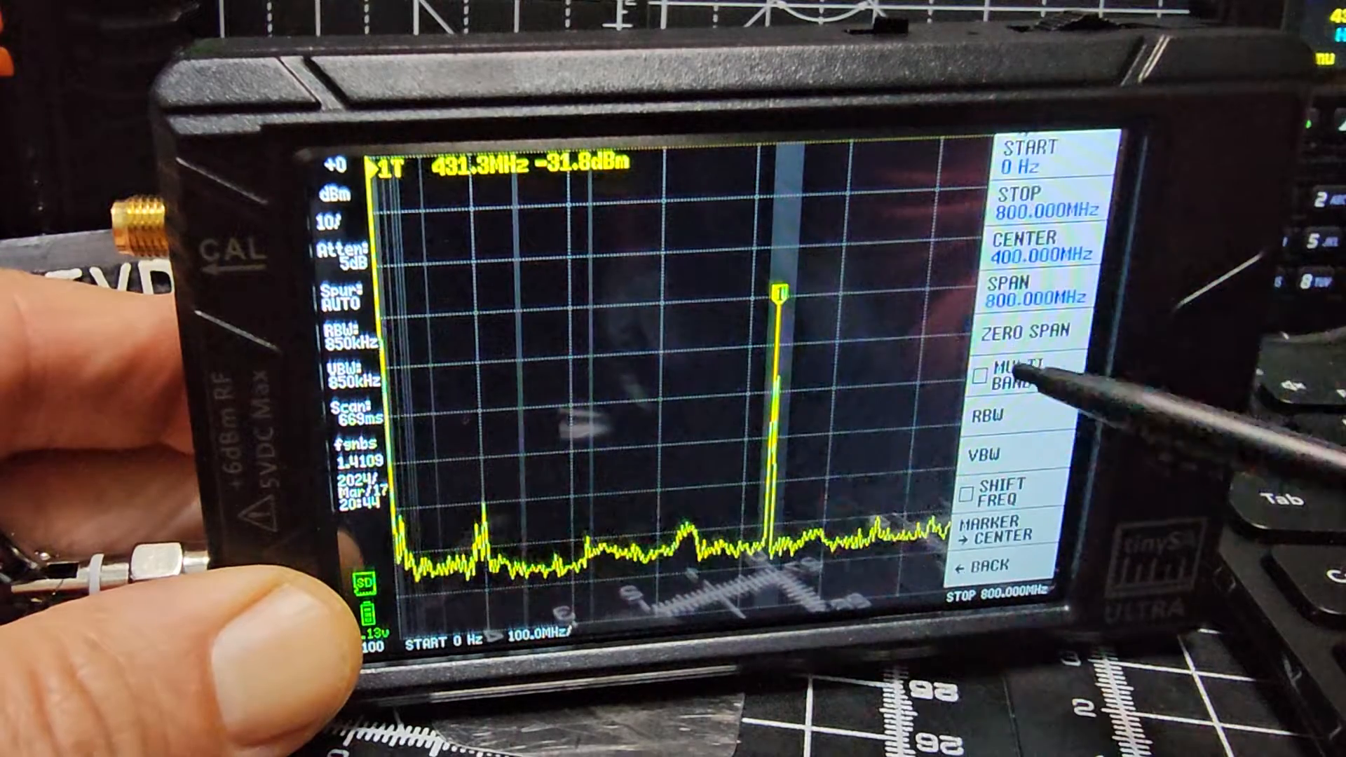
Narrow the sweep to 433–435 MHz showing the 434.4 MHz peak, then bring up the Display menu
left_click(1030, 157)
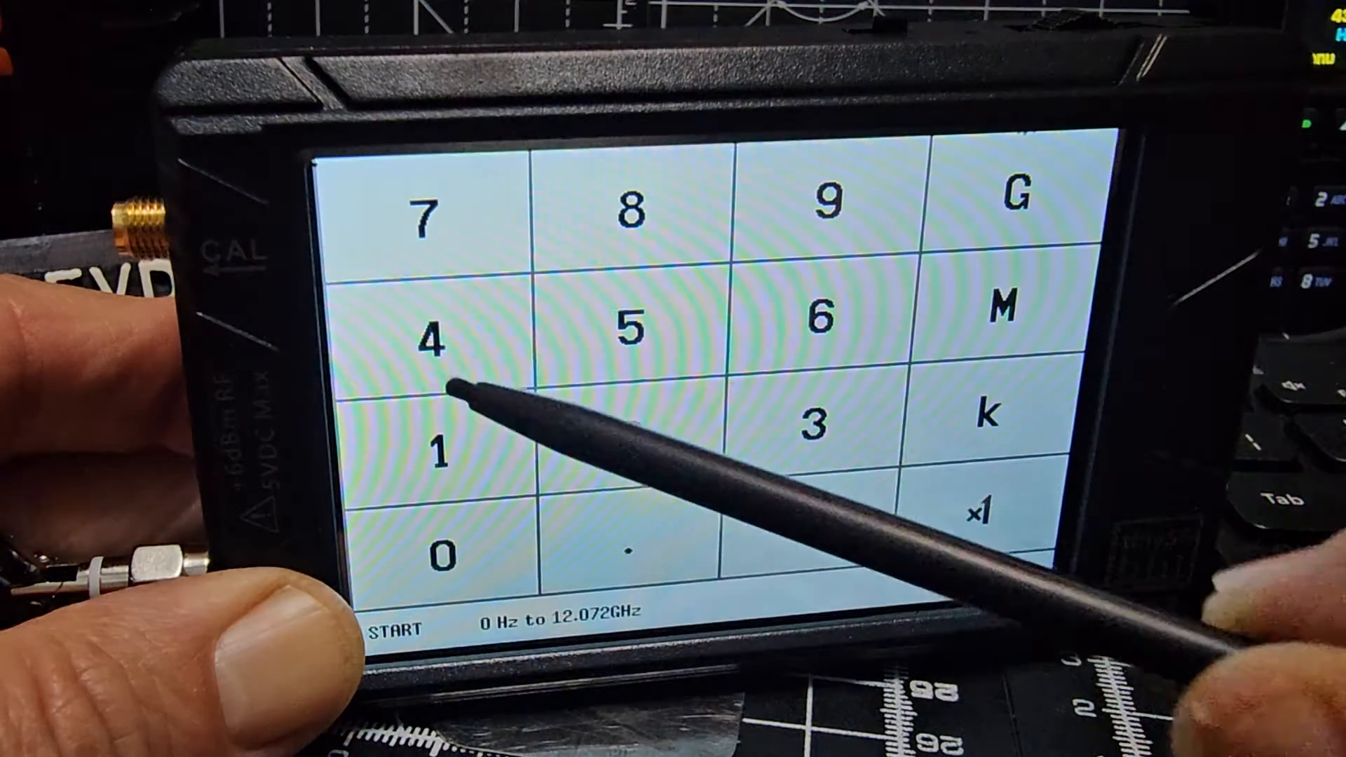
left_click(825, 421)
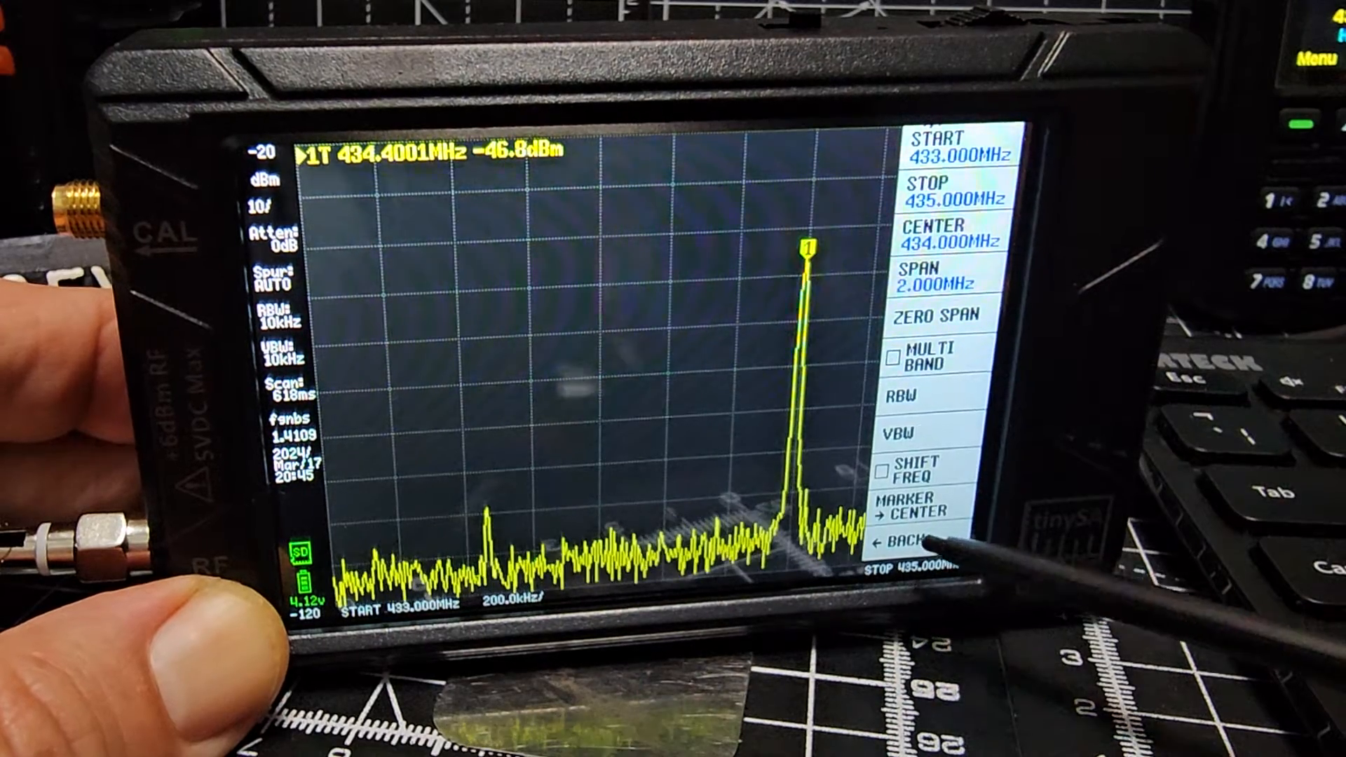
left_click(919, 543)
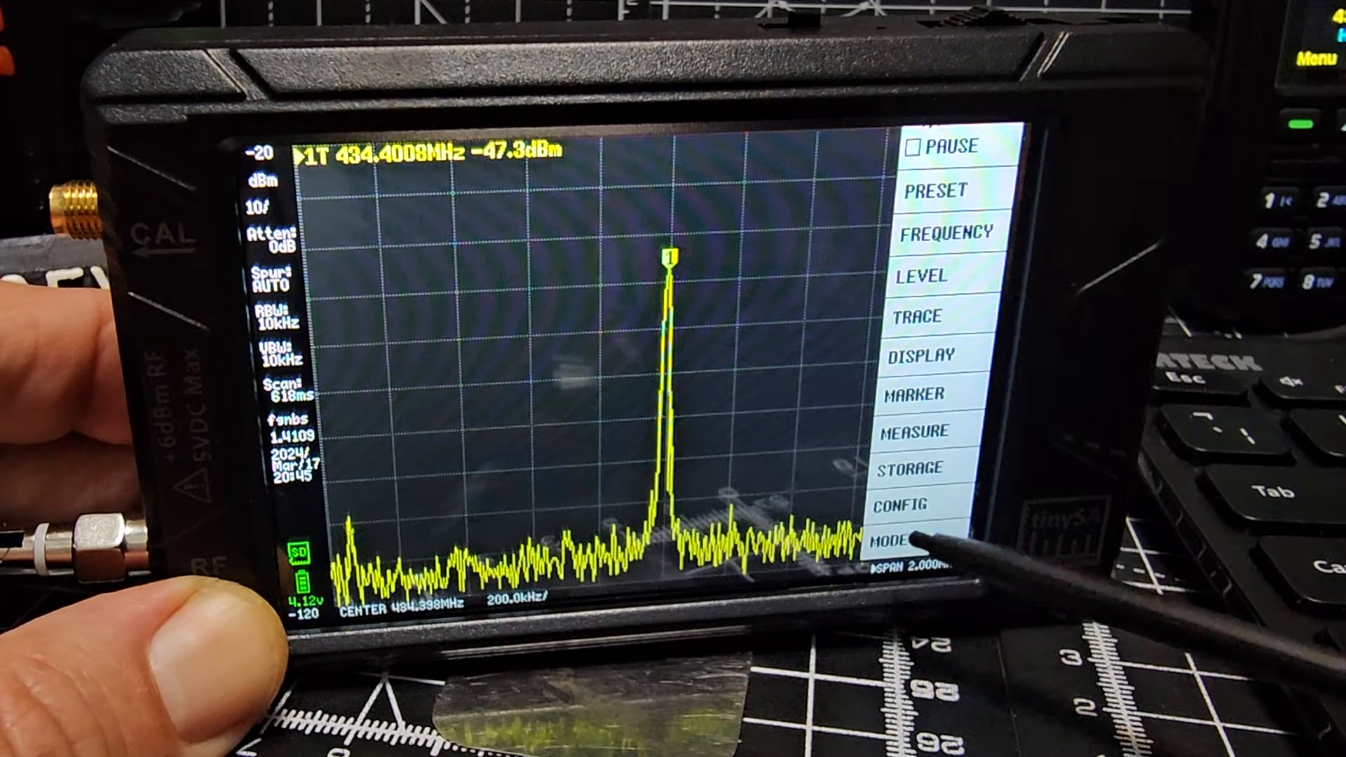
left_click(924, 355)
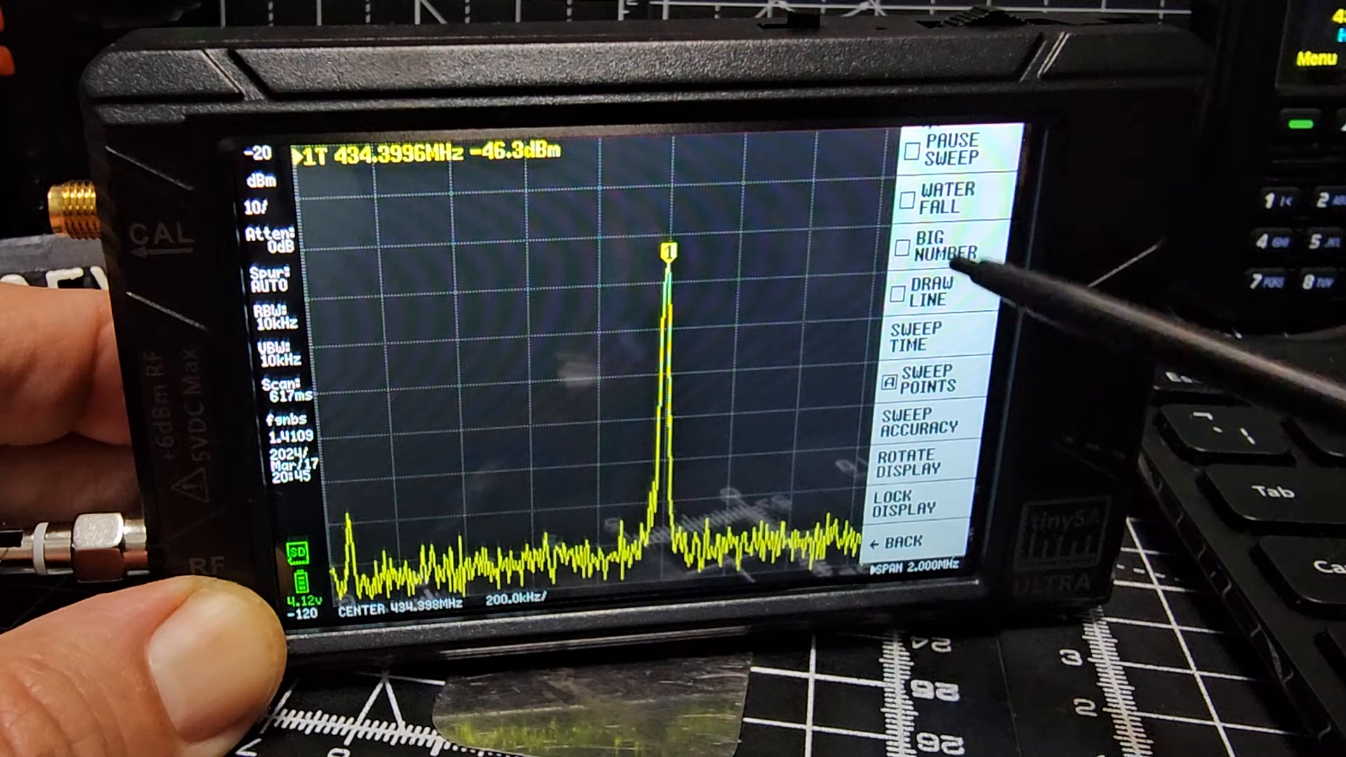